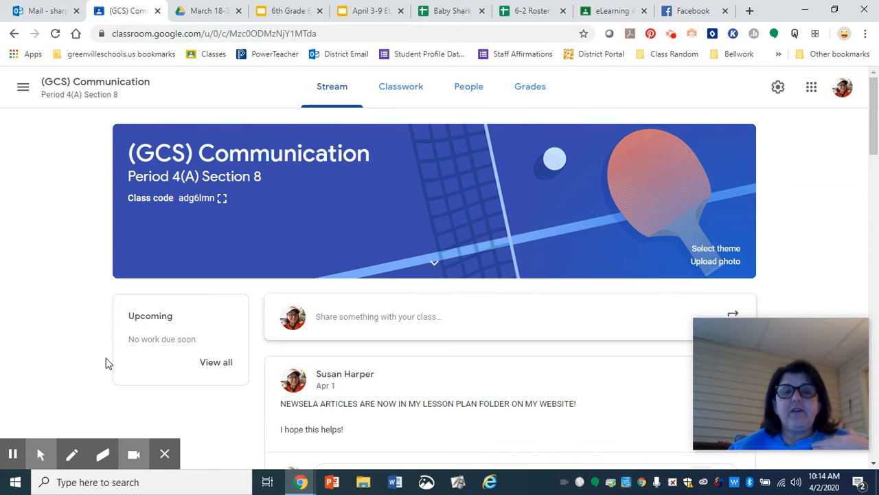
mouse_move(391, 345)
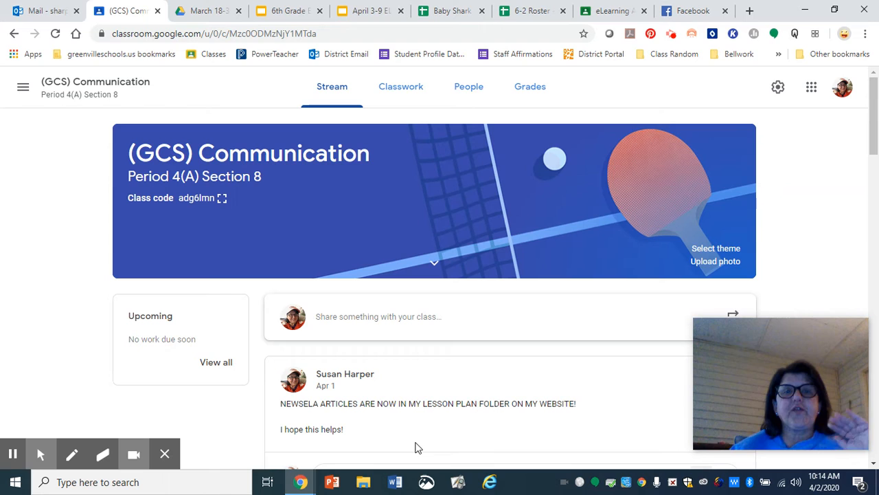
mouse_move(401, 86)
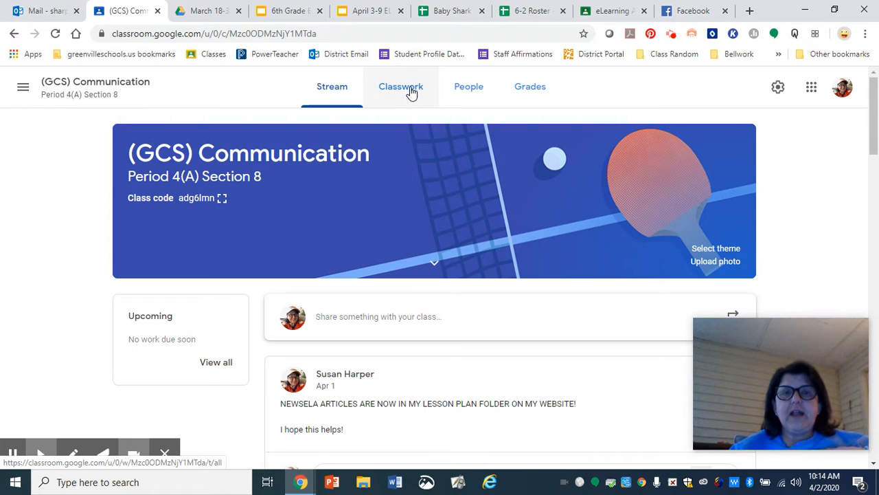
Step: Show the Communication class's Classwork page, with assignments like Fairy Tale Debates and TedTalks
click(401, 86)
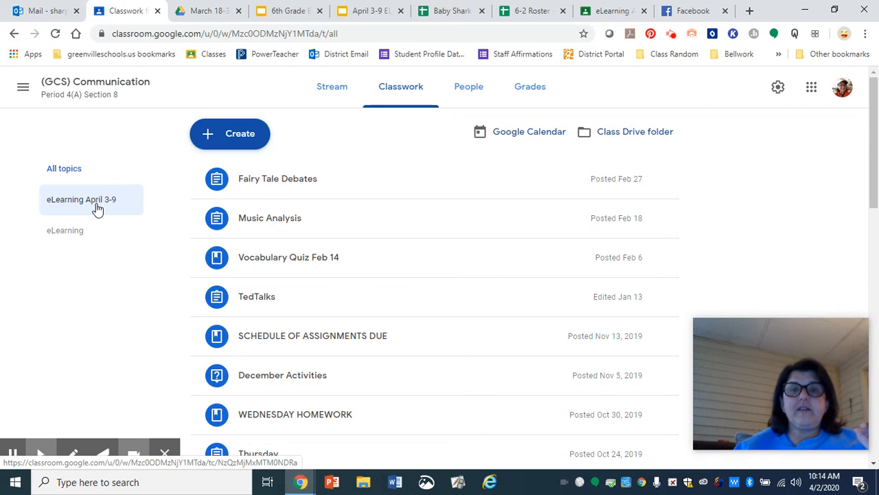
Step: Filter Classwork to the eLearning April 3-9 topic and scroll through its assignment posts
click(81, 200)
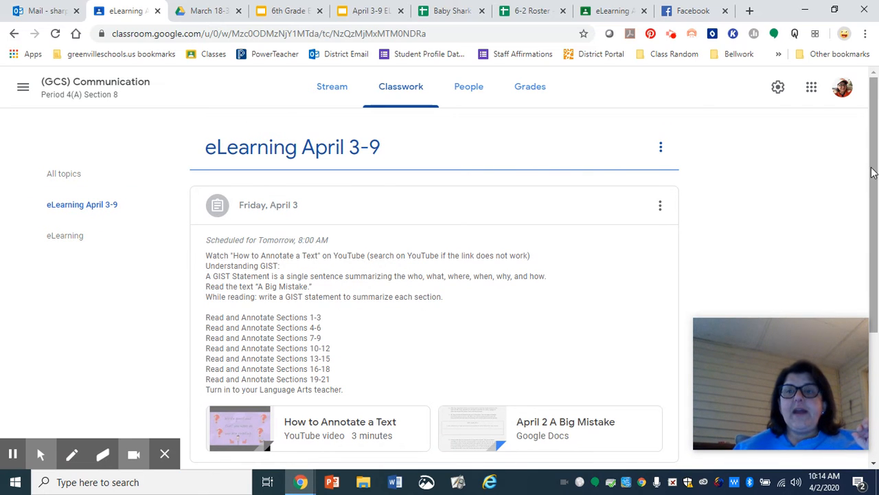
scroll(down, 3)
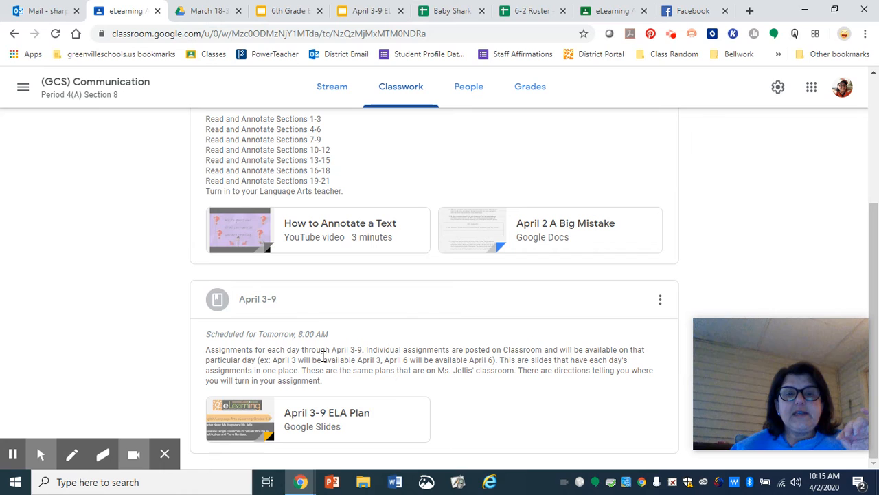
mouse_move(385, 426)
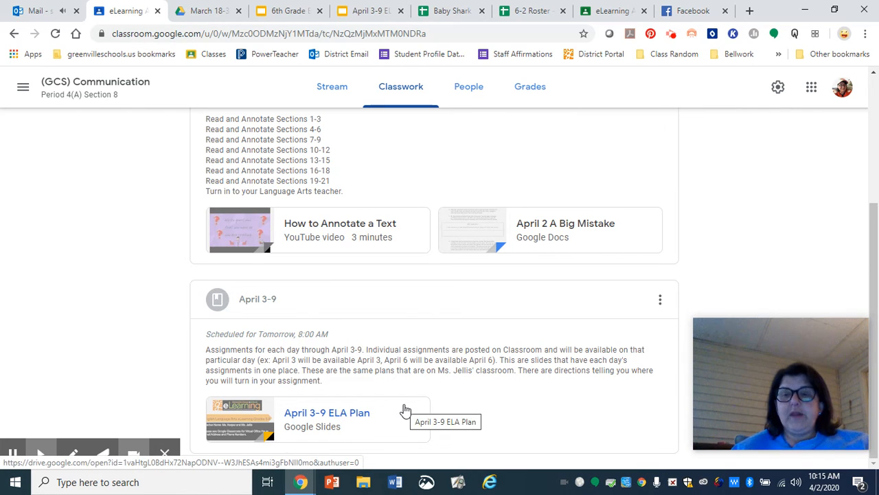
mouse_move(344, 426)
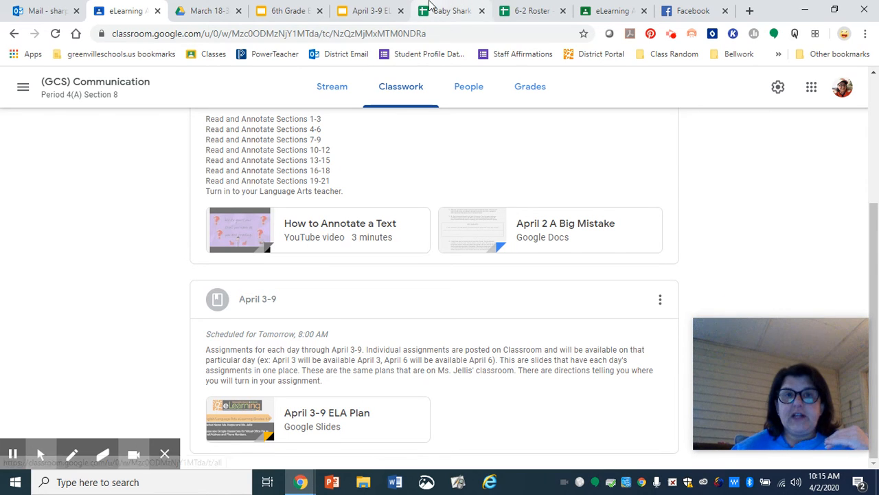
mouse_move(365, 11)
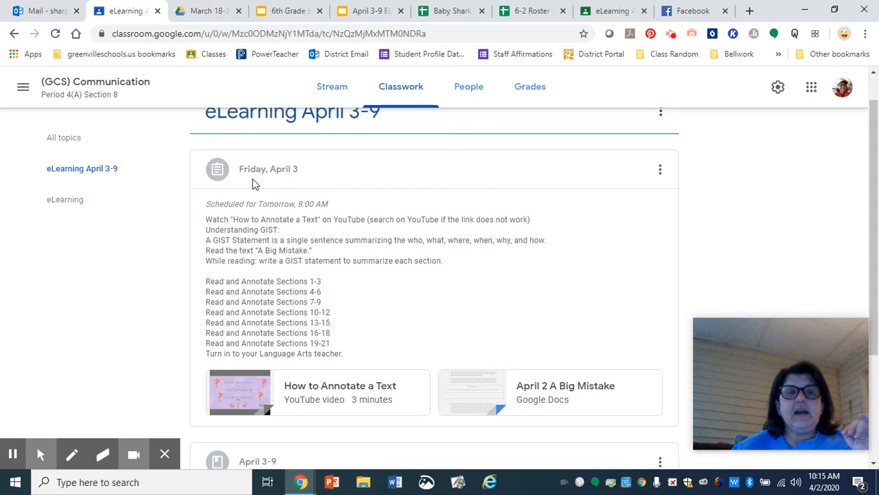
mouse_move(315, 170)
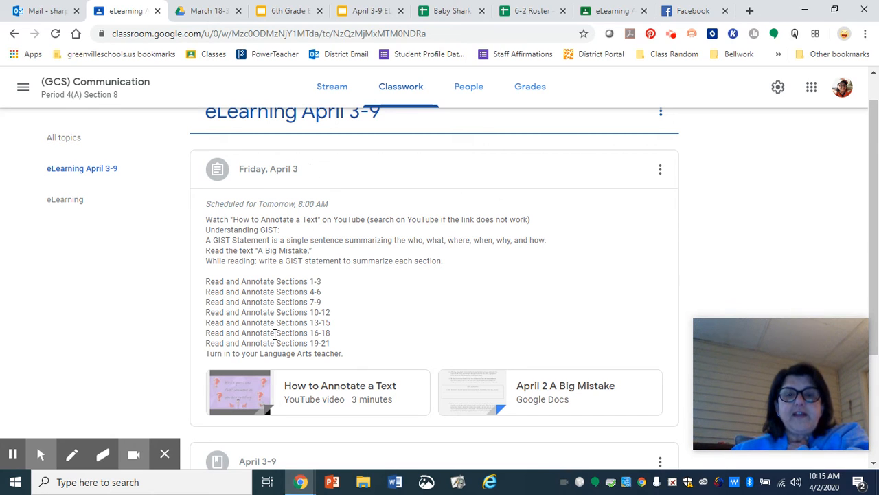
mouse_move(501, 279)
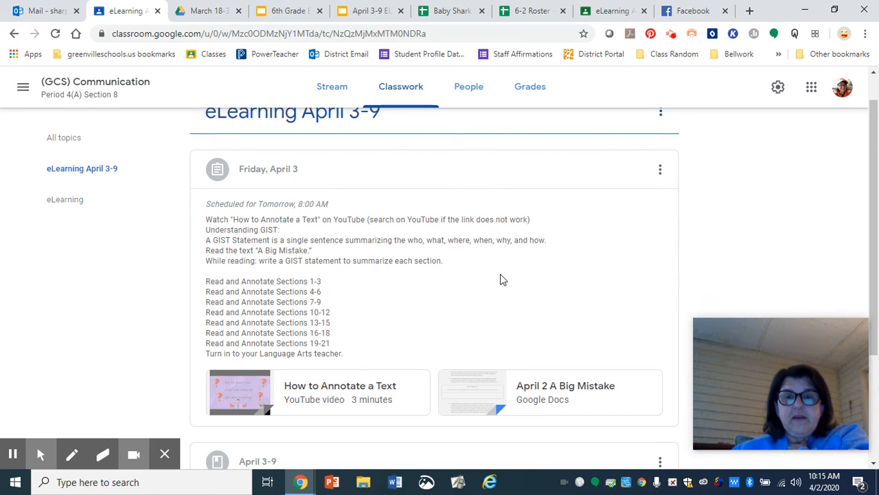
mouse_move(536, 128)
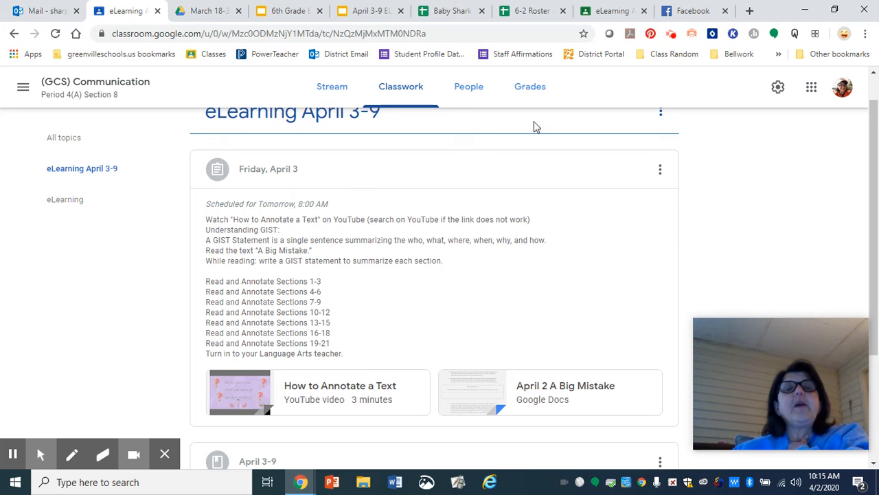
mouse_move(217, 156)
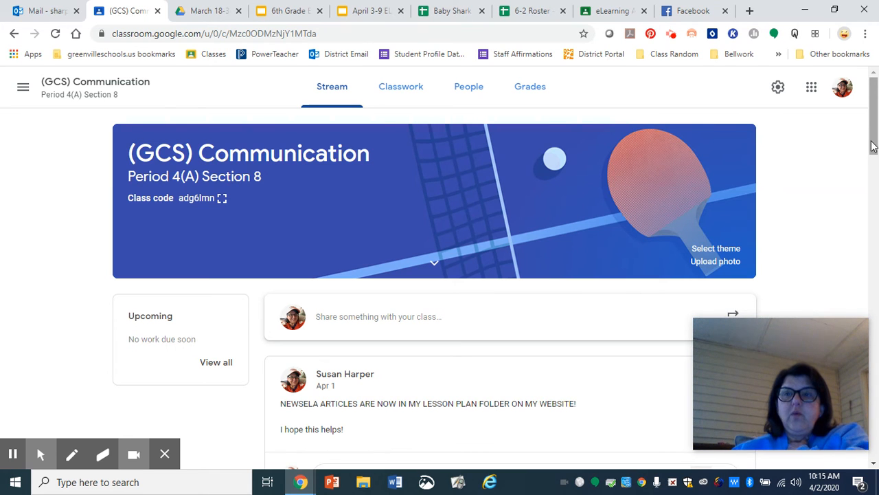
scroll(down, 3)
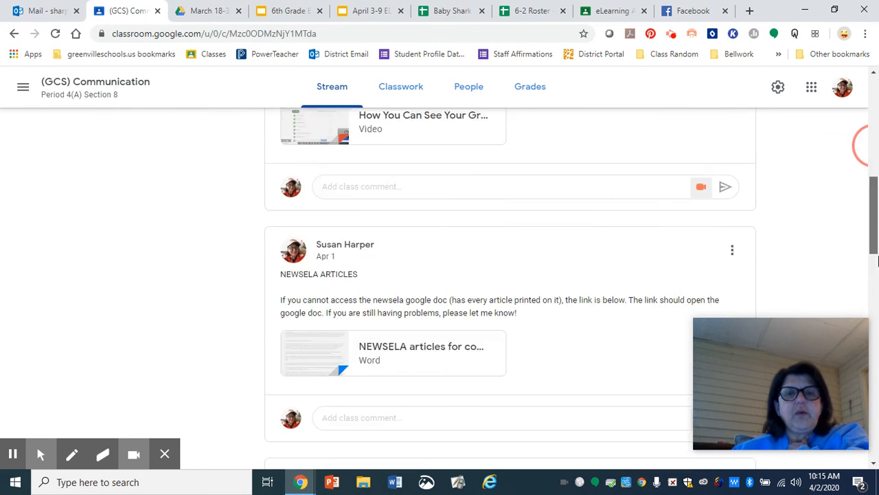
scroll(up, 3)
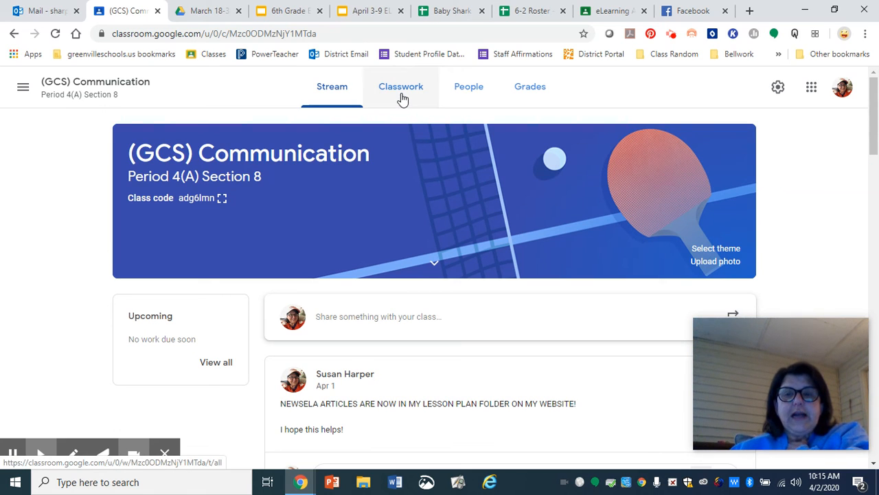
click(400, 86)
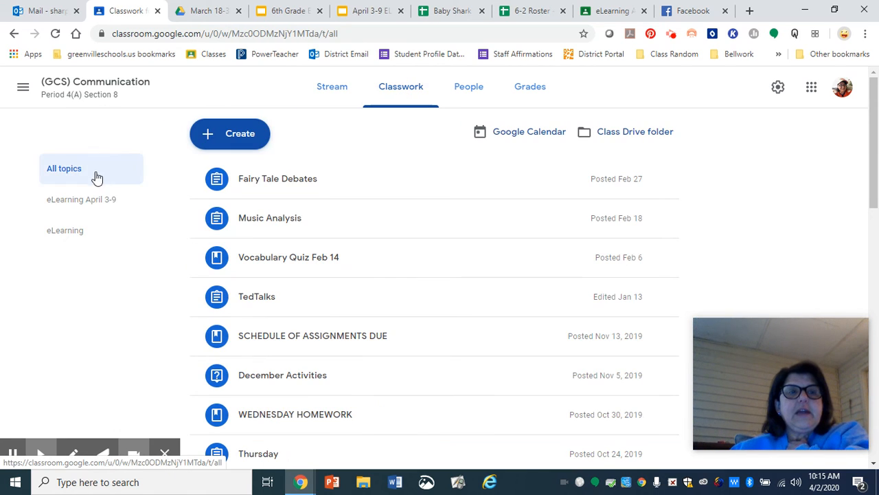
click(65, 230)
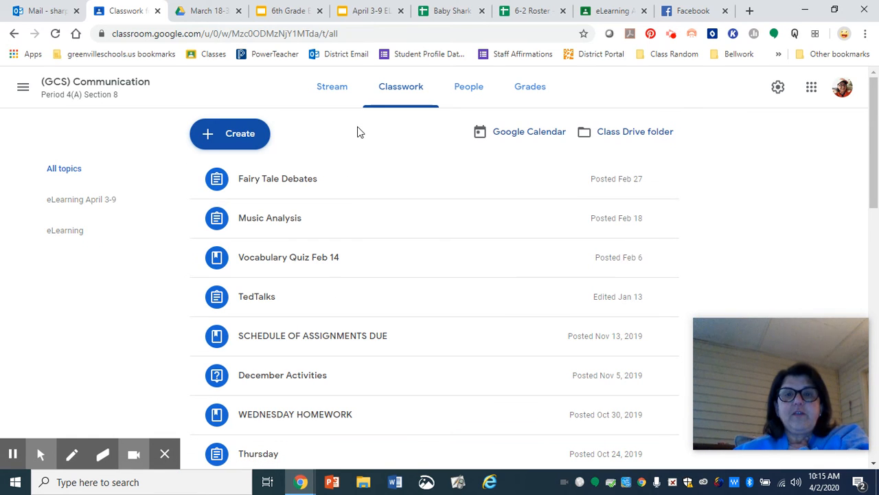
scroll(down, 3)
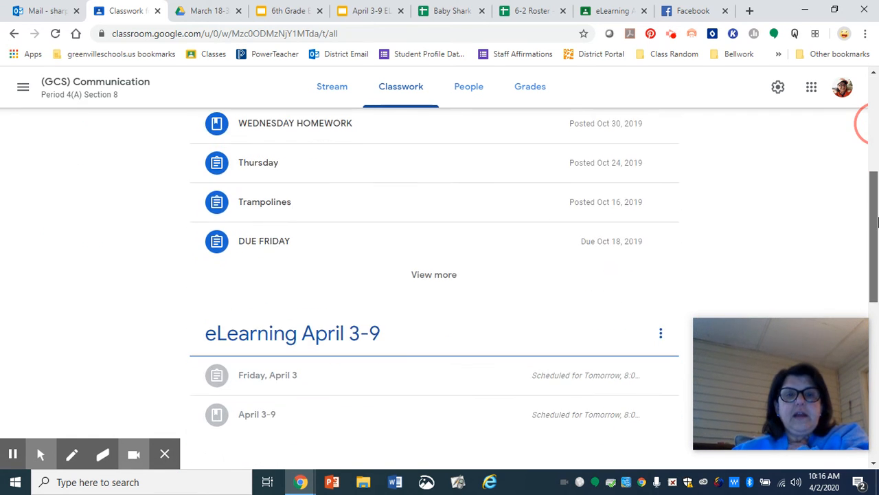
scroll(down, 3)
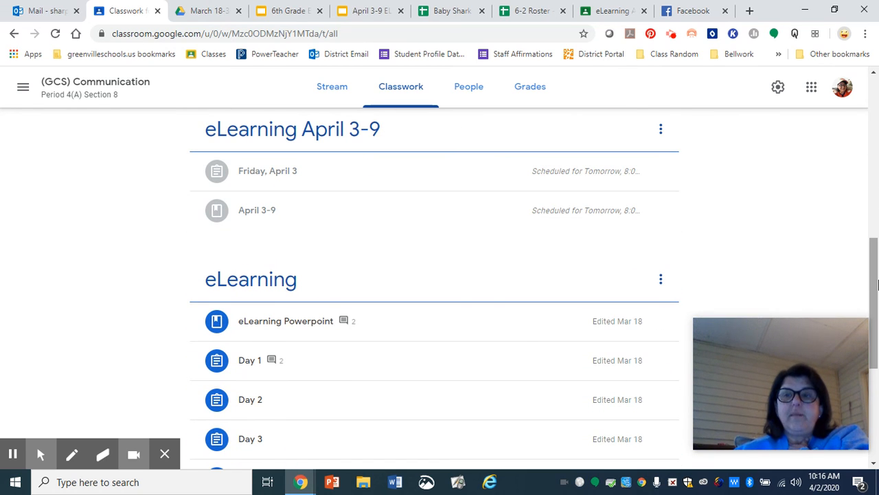
scroll(down, 3)
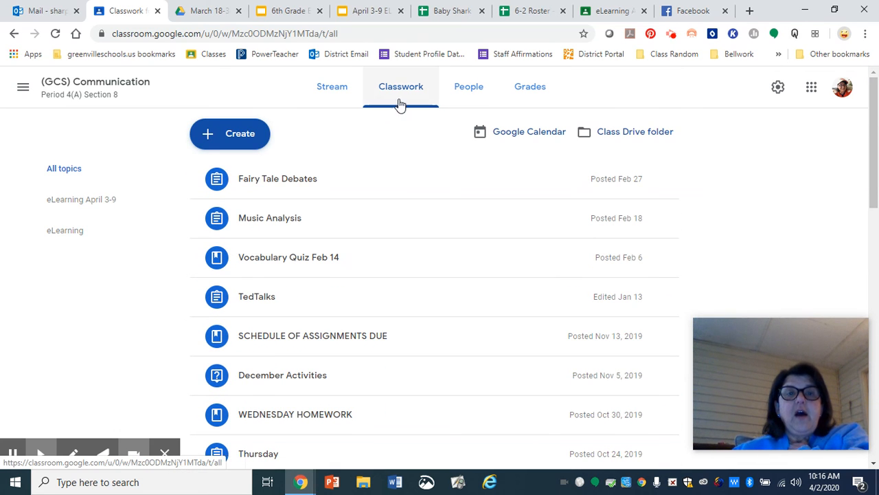
click(331, 86)
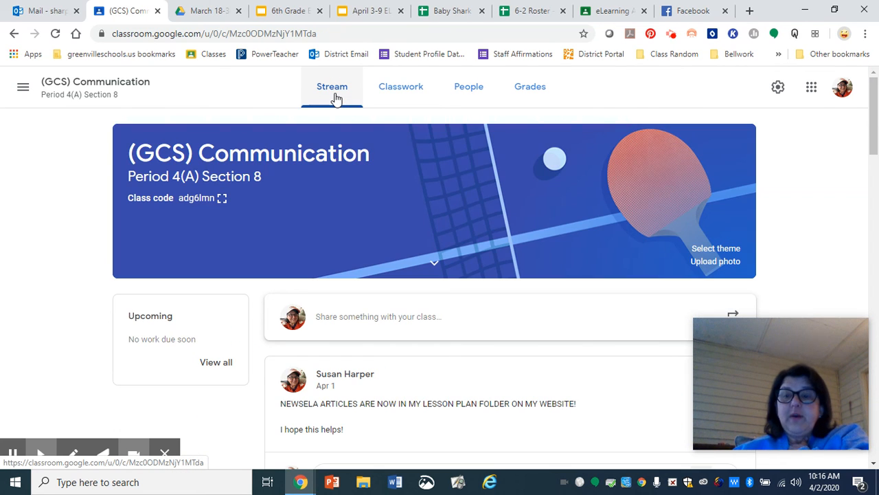